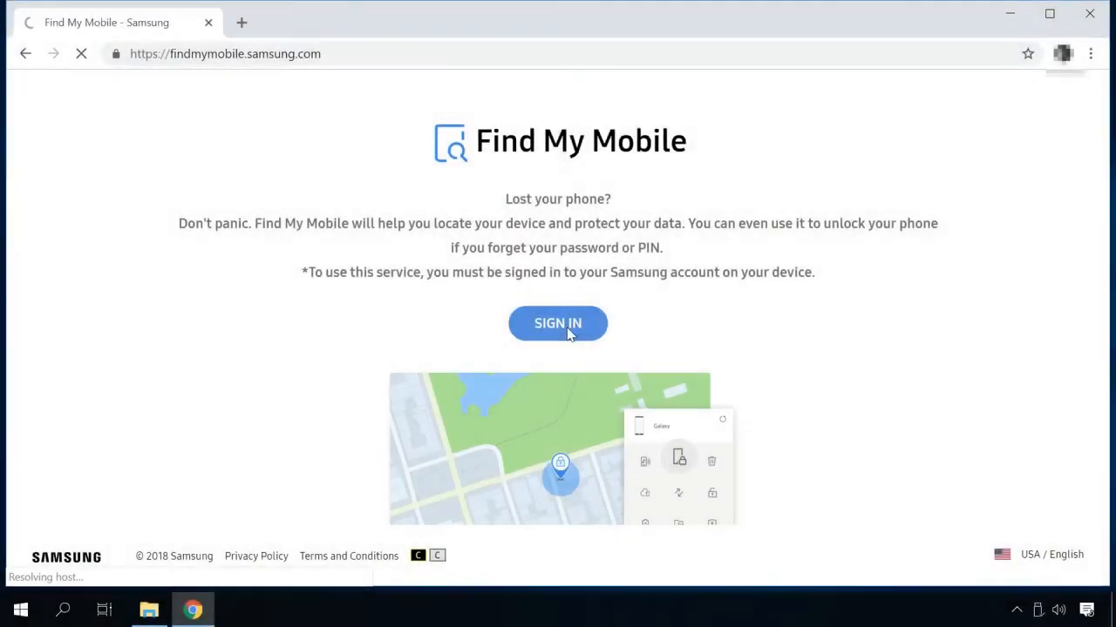
# Step: Start Samsung account sign-in from the Find My Mobile home page
pyautogui.click(558, 323)
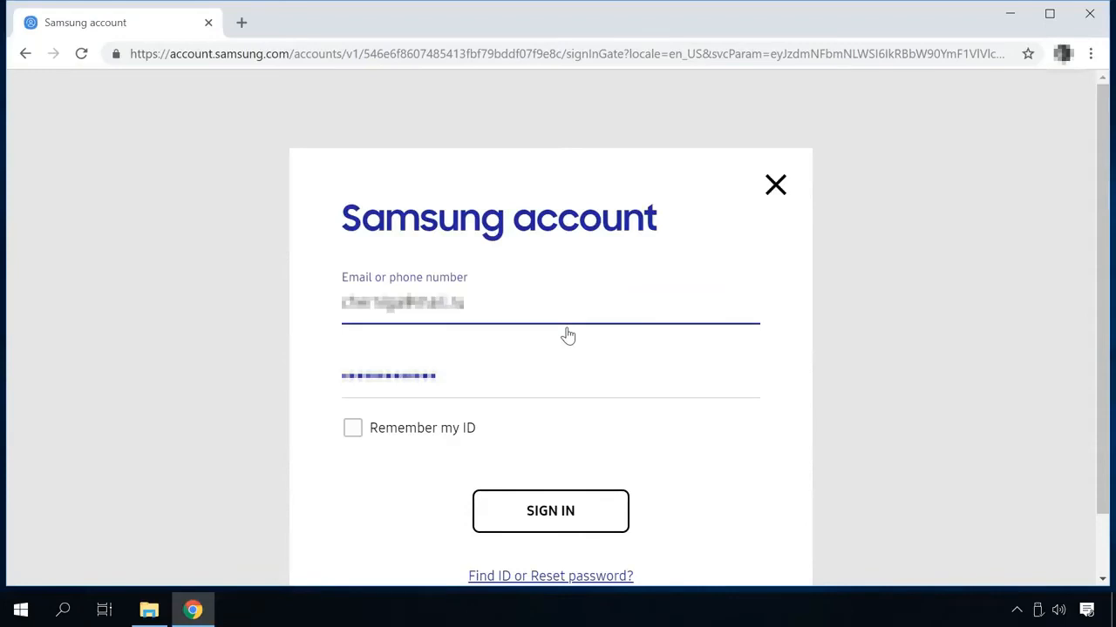
# Step: Sign in with email and password, keeping 'Remember my ID' ticked
pyautogui.click(550, 377)
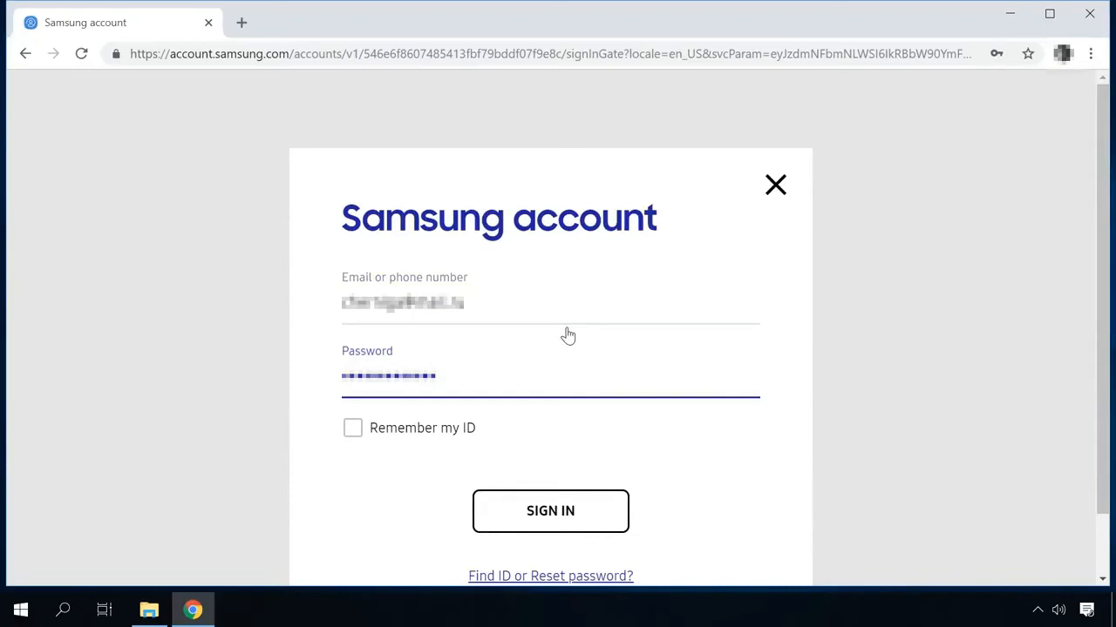
pyautogui.moveTo(453, 432)
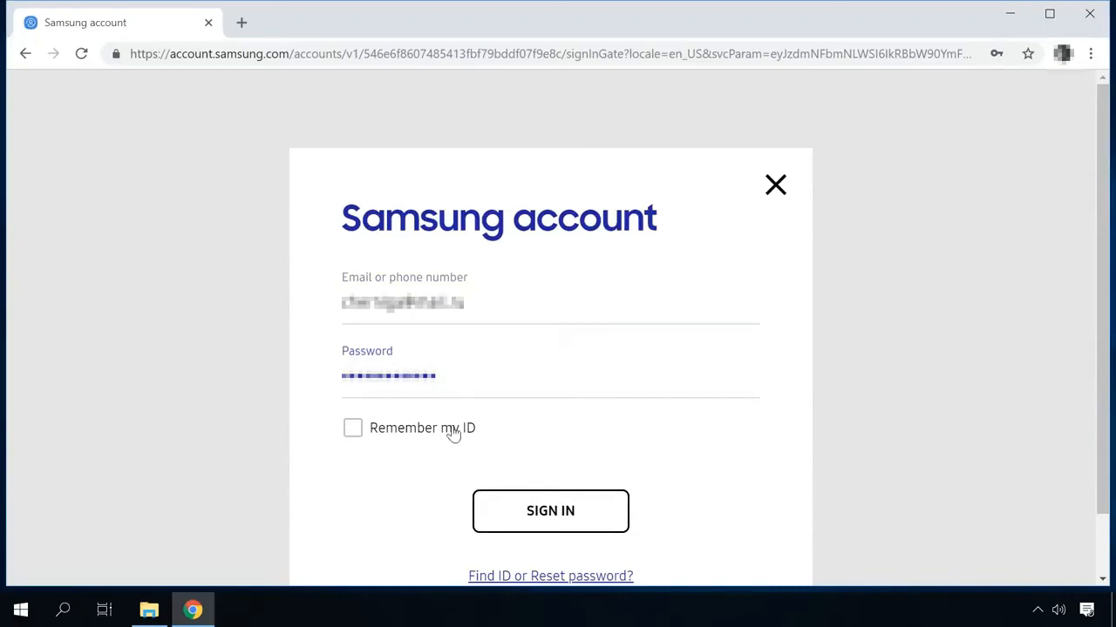
pyautogui.click(550, 511)
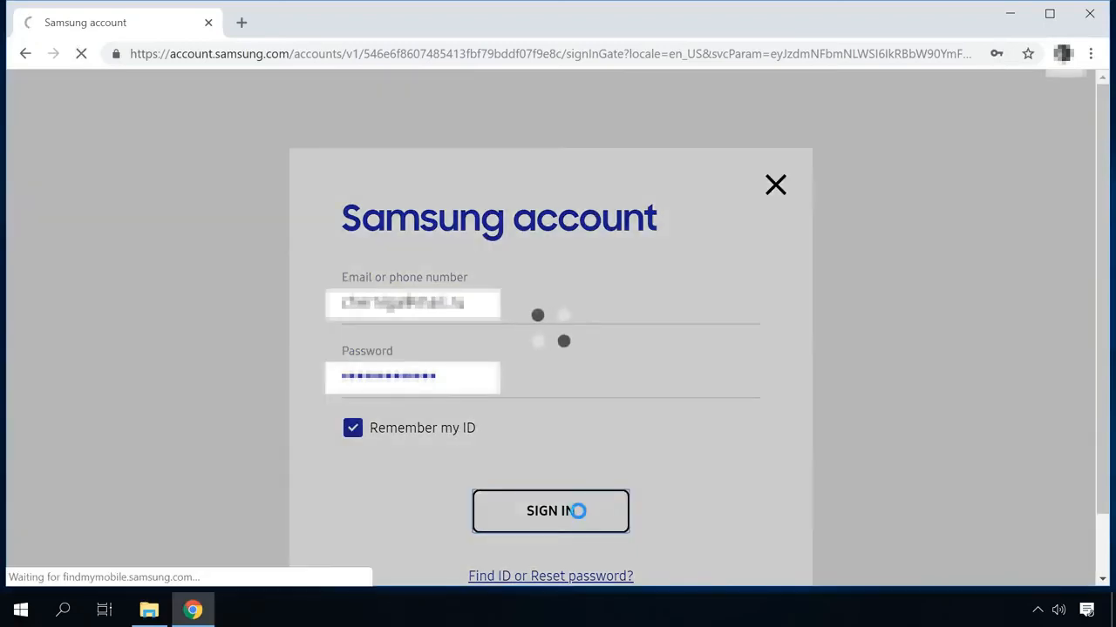
pyautogui.click(551, 511)
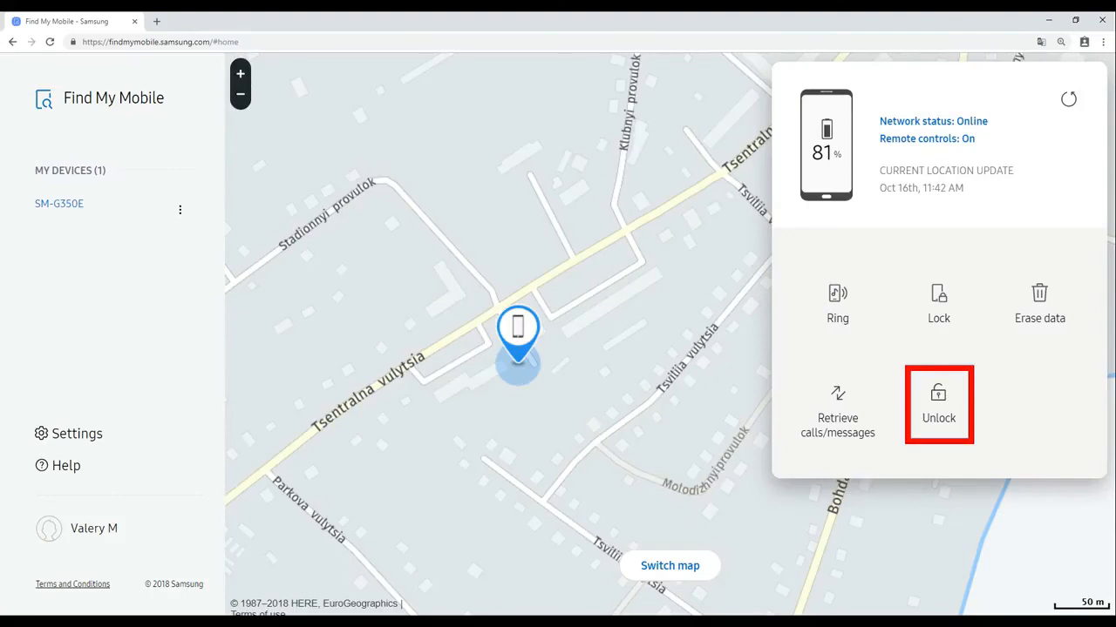
# Step: Remotely unlock the phone, confirming with the account password and reCAPTCHA
pyautogui.click(937, 405)
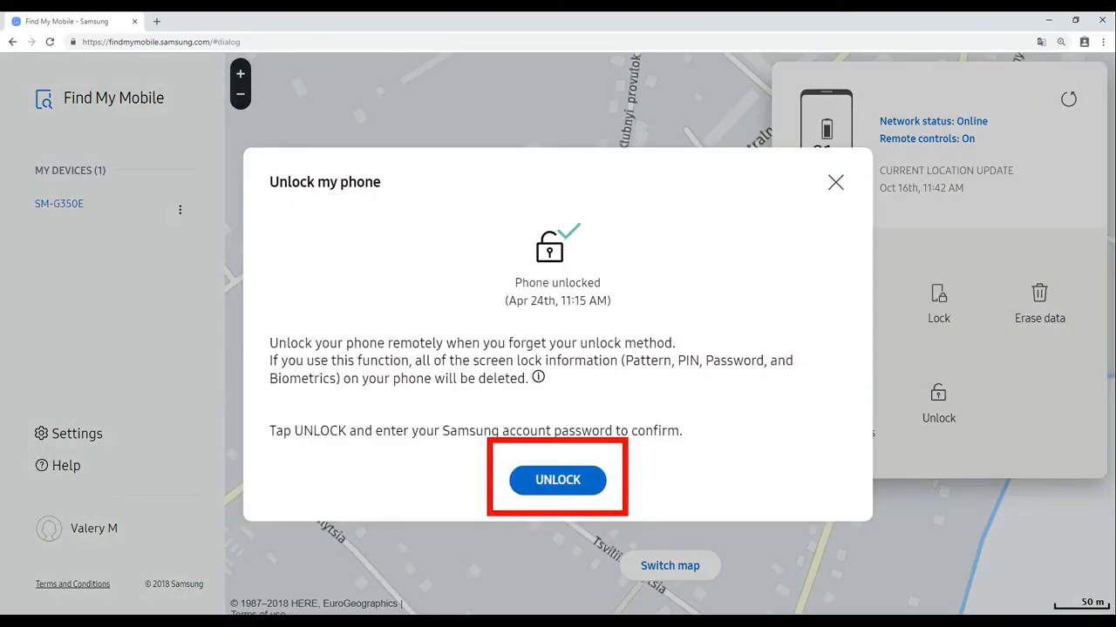
pyautogui.click(558, 481)
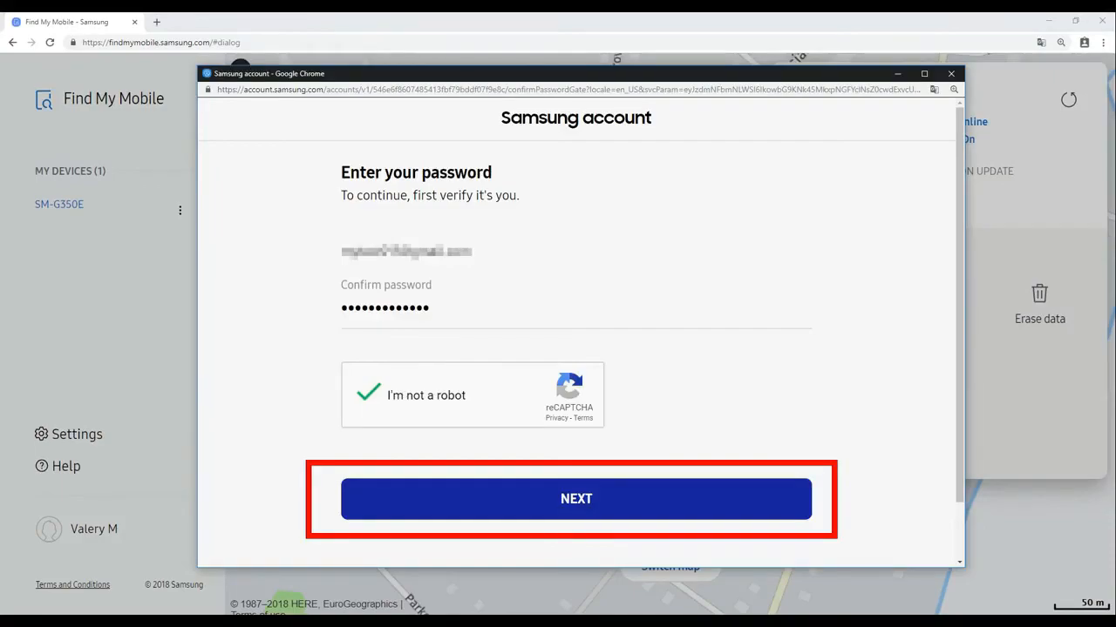
pyautogui.click(575, 498)
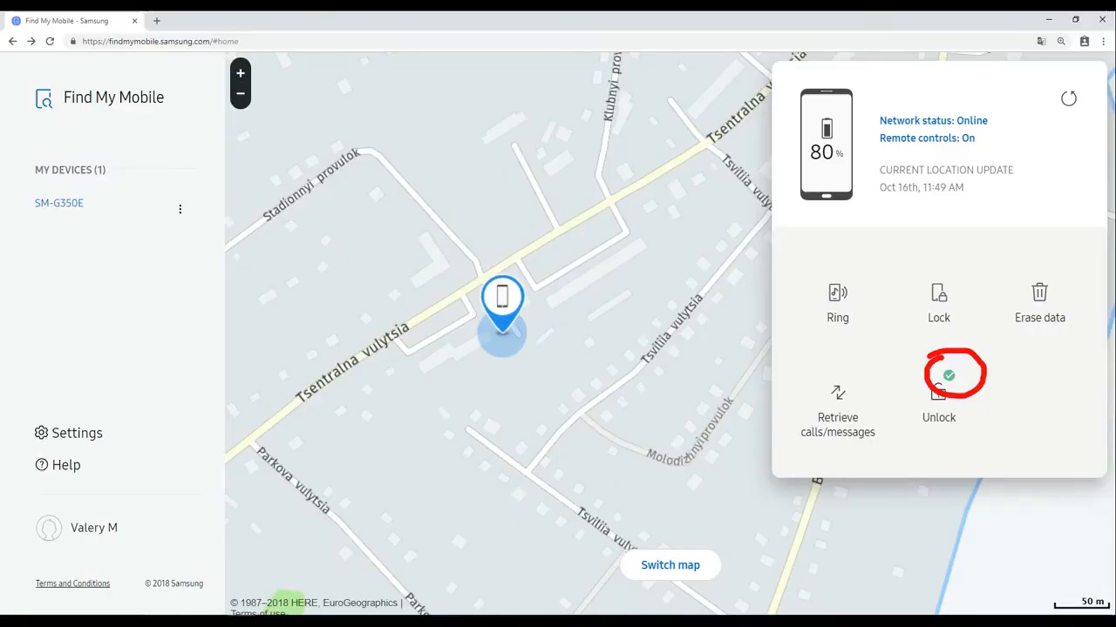